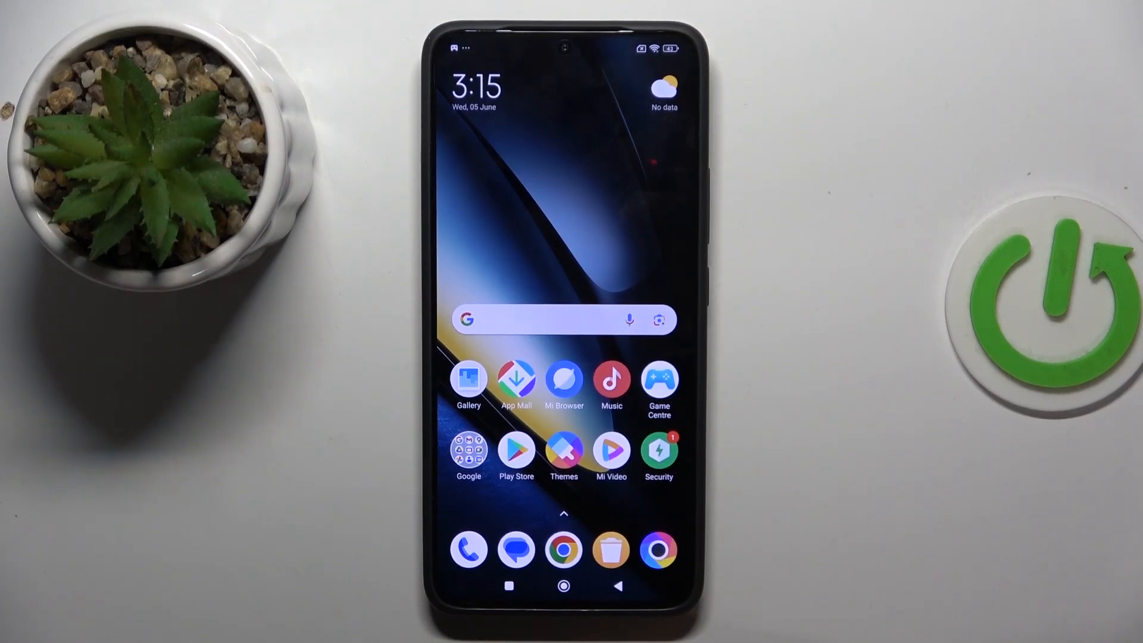
Launch the RAR archiver from the HyperOS home screen
scroll(up, 3)
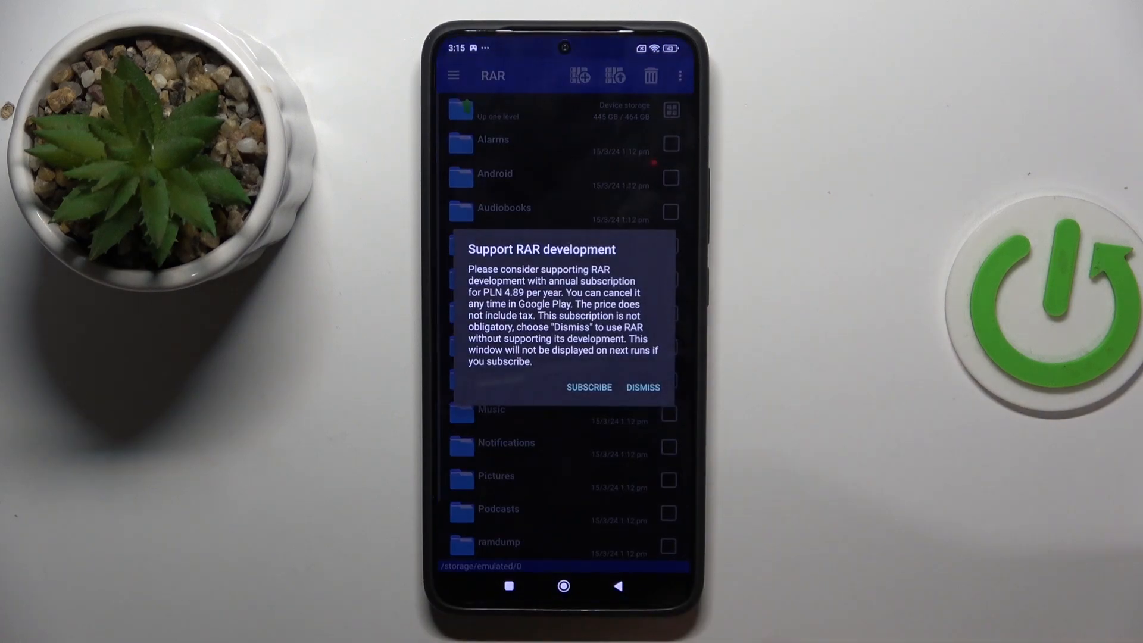
Dismiss the subscription prompt and mark the first camera photos in DCIM
click(643, 387)
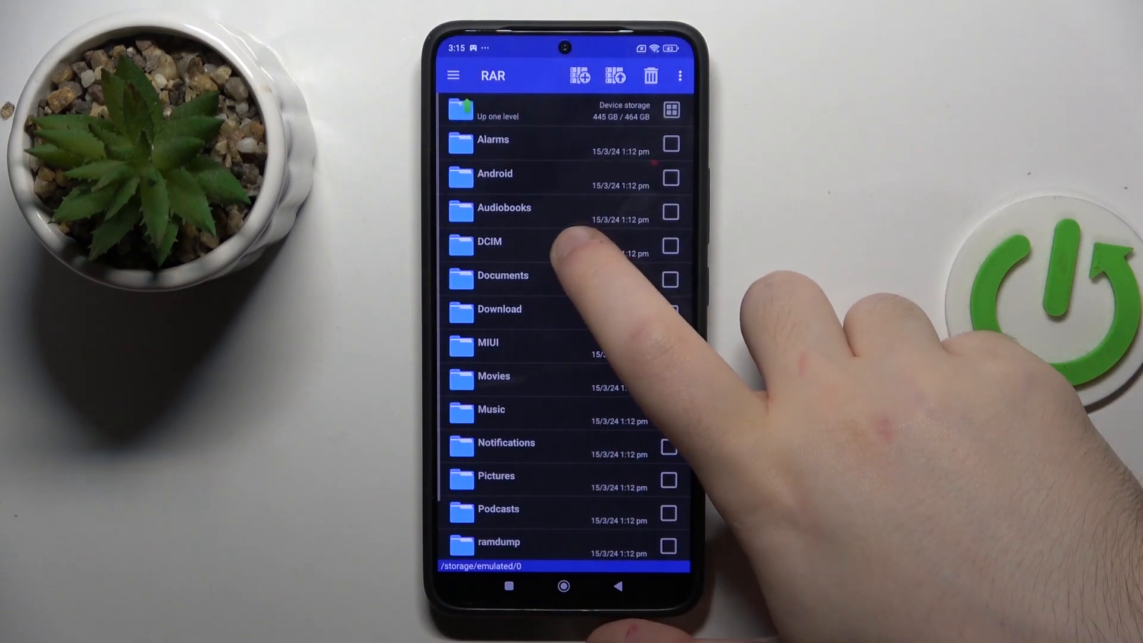
click(489, 241)
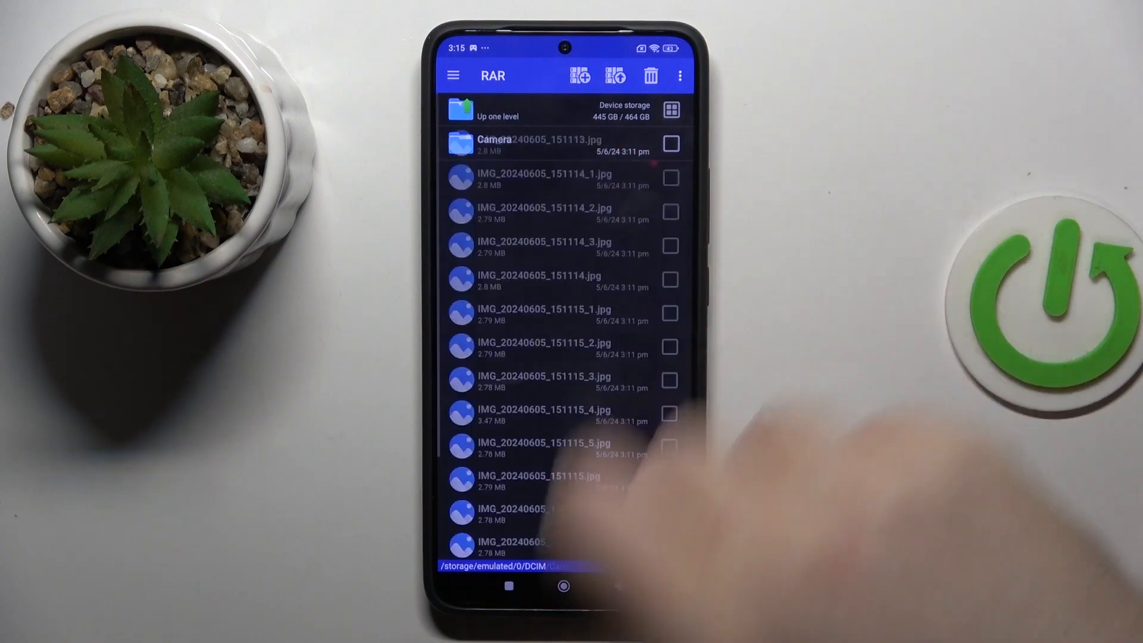
click(669, 144)
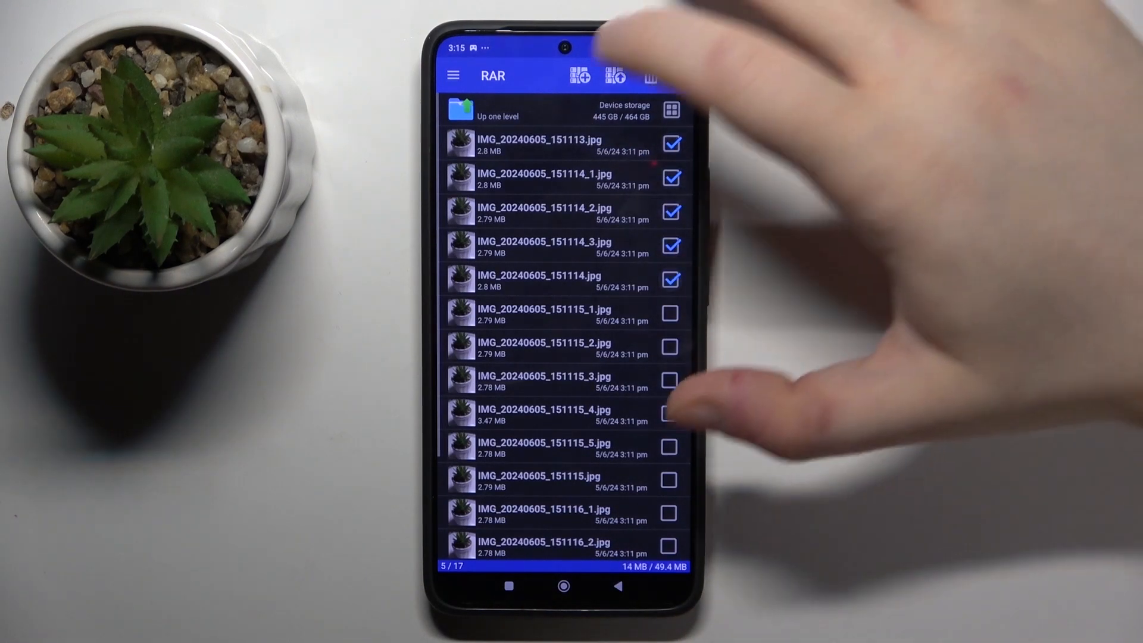
Archive the marked photos as Camera.rar in RAR format
click(581, 76)
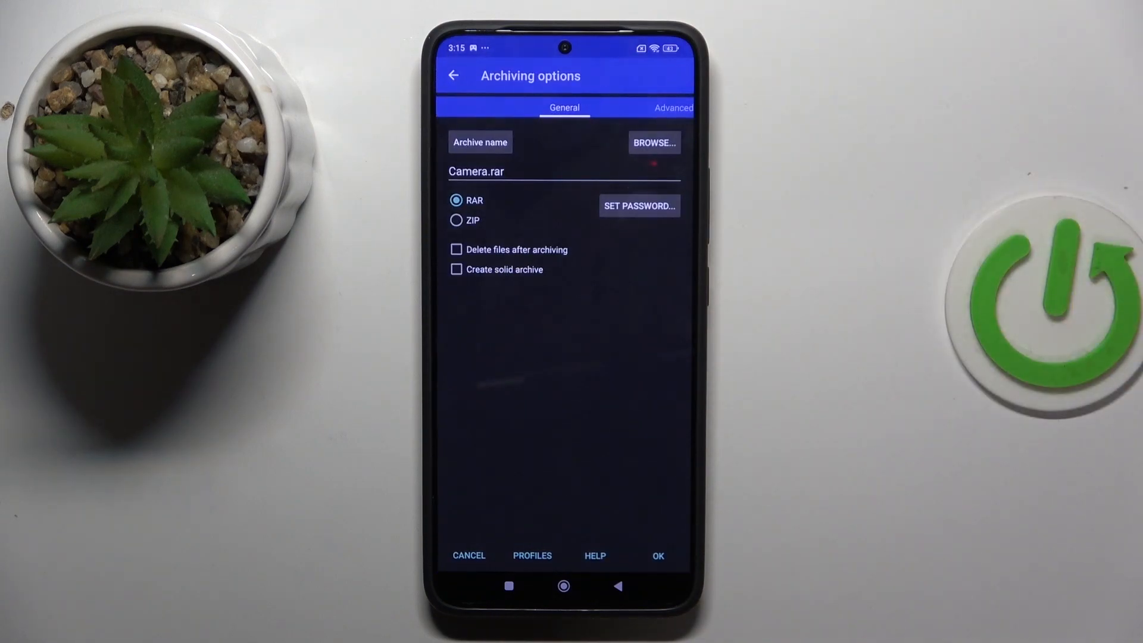
click(657, 556)
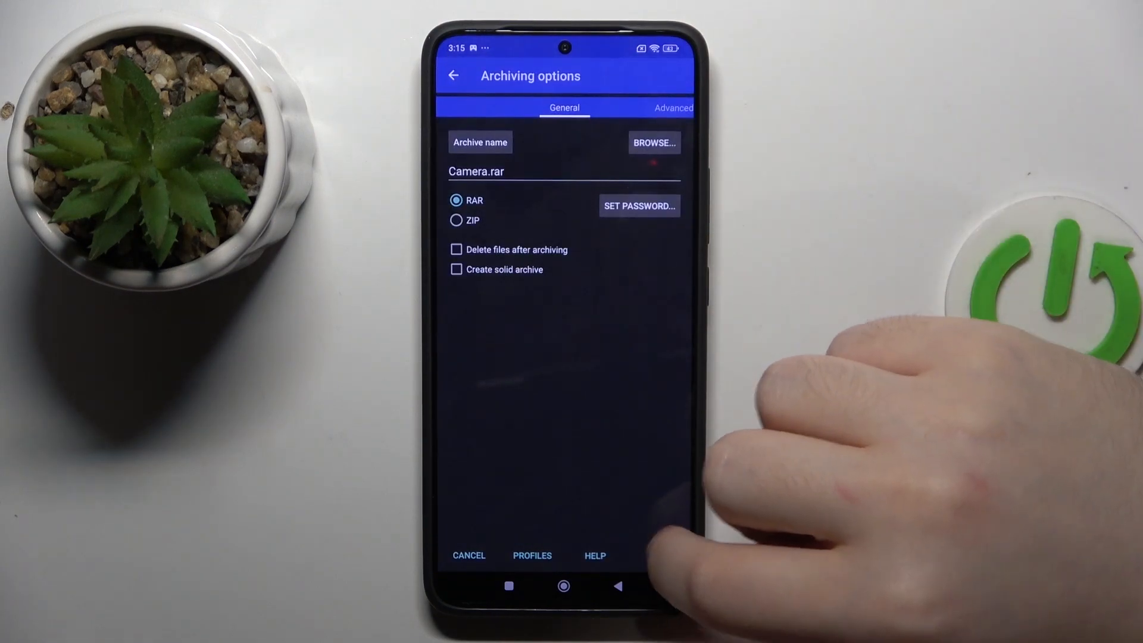